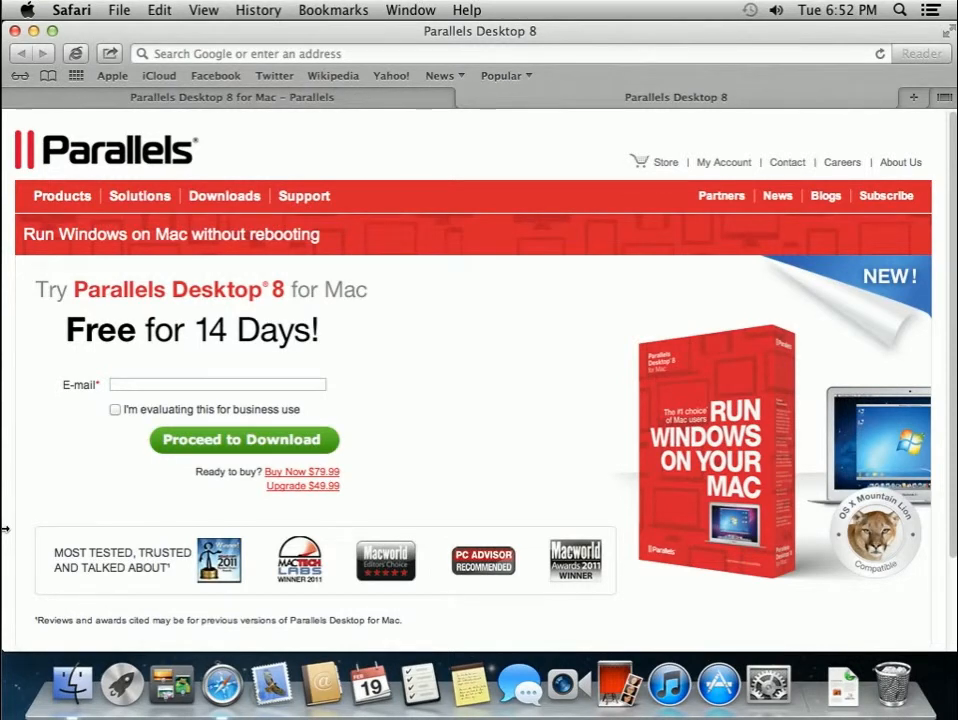
pyautogui.moveTo(112, 90)
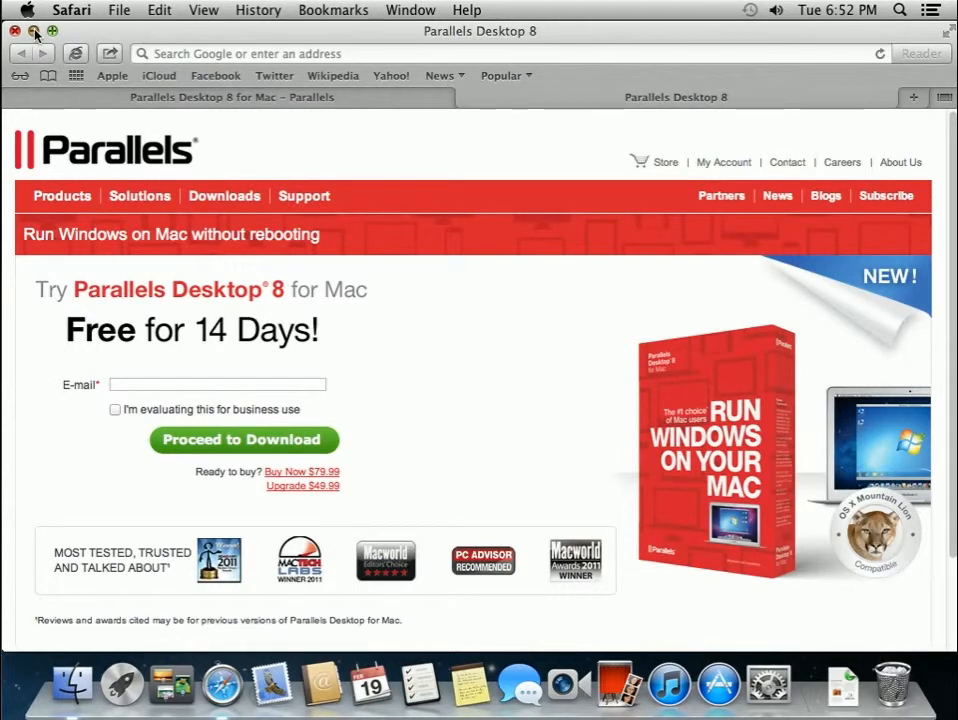
# Step: Start the free Parallels Desktop 8 for Mac trial download from the Parallels page
pyautogui.click(32, 32)
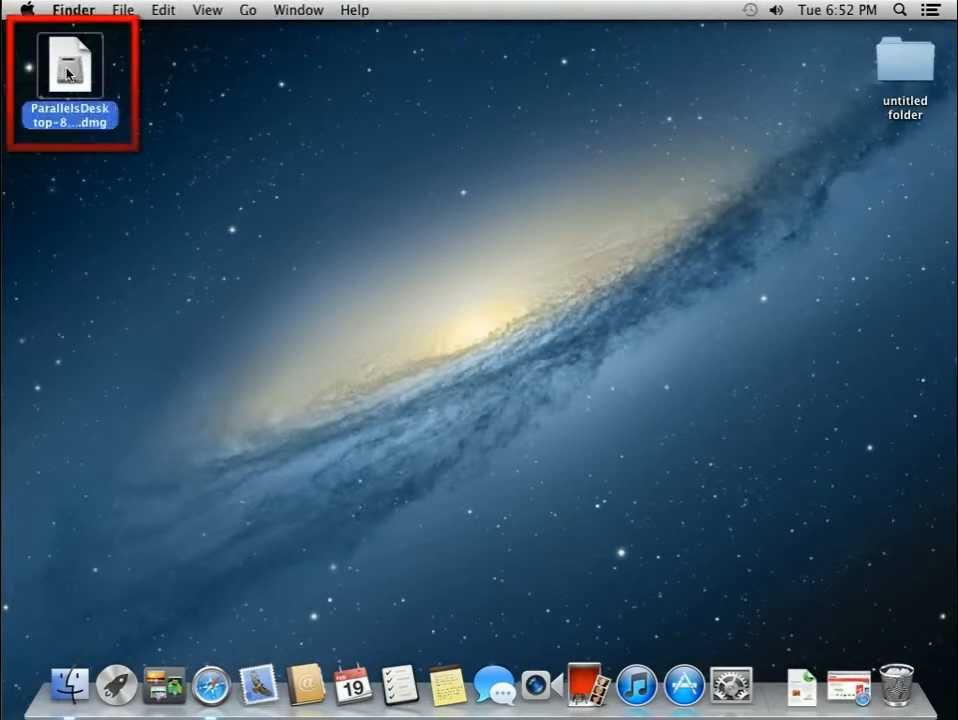
# Step: Mount the downloaded ParallelsDesktop .dmg so the installer package appears
pyautogui.doubleClick(68, 62)
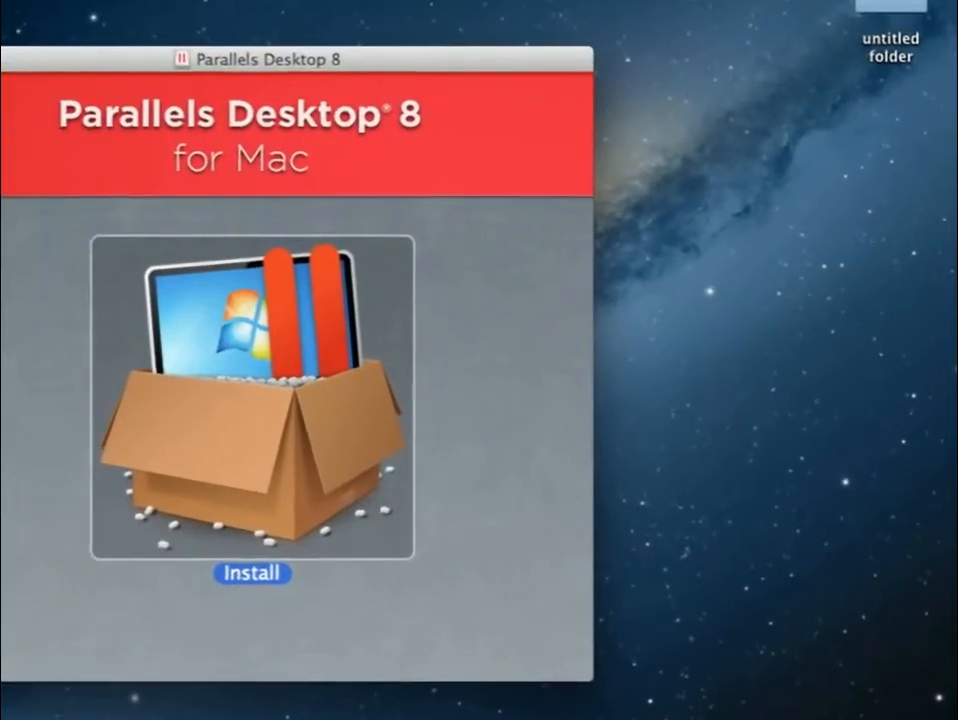
# Step: Install Parallels Desktop 8 and create a VM named 'Windows 7' from a DVD or image file
pyautogui.click(252, 572)
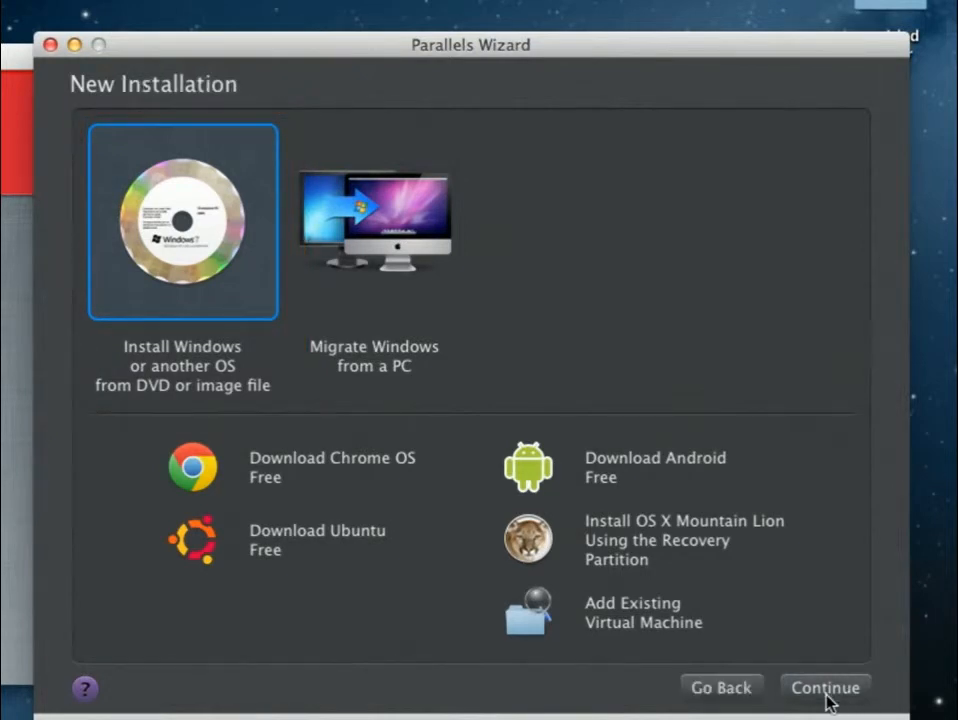
pyautogui.click(824, 688)
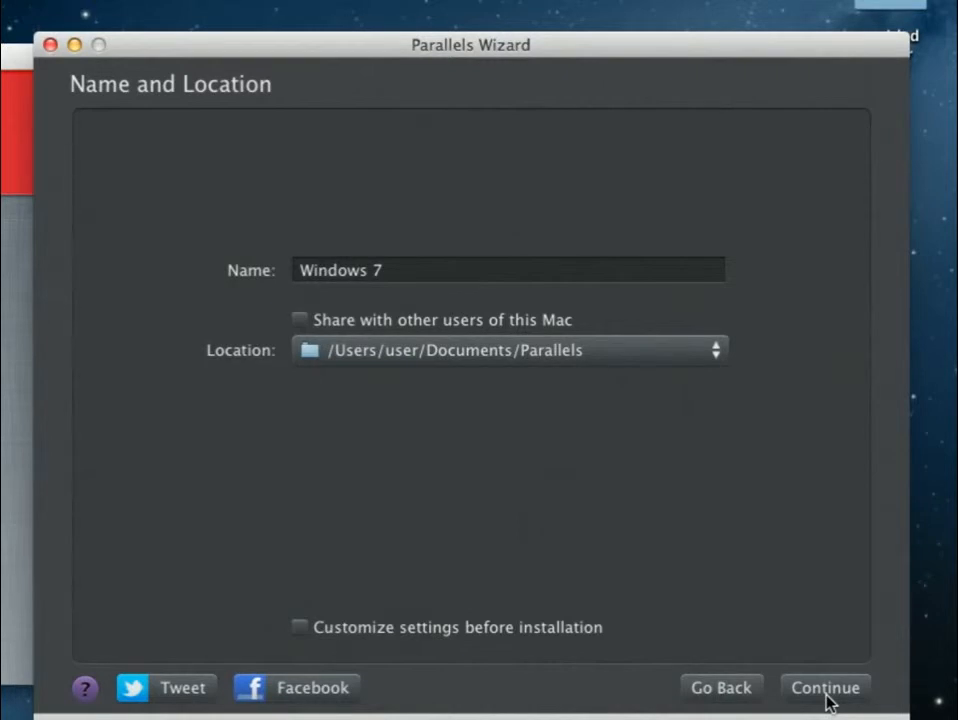
pyautogui.moveTo(828, 700)
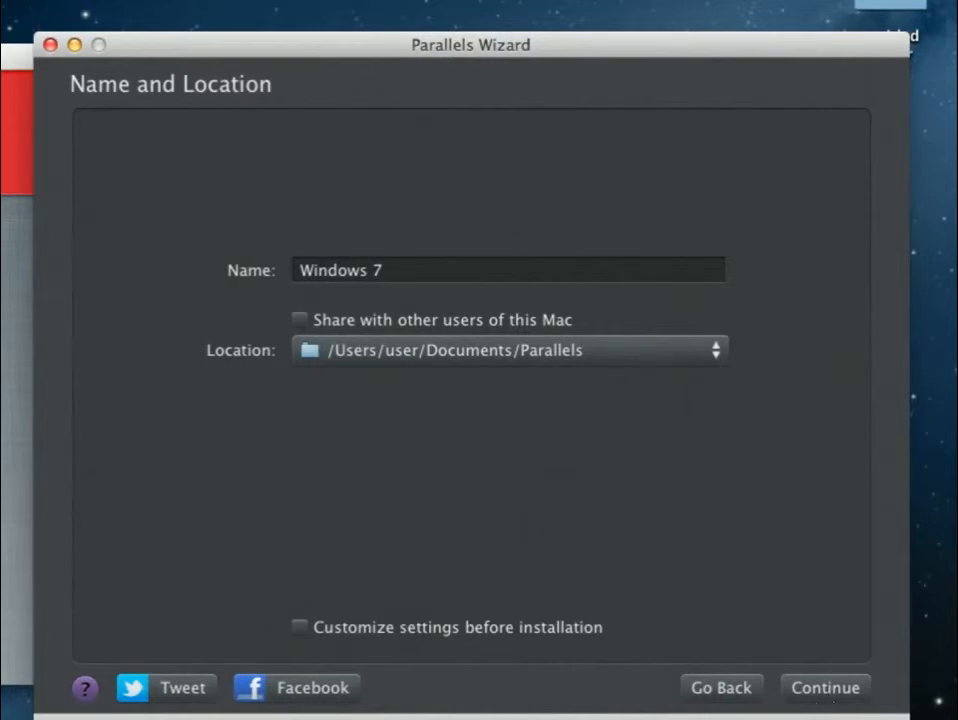
pyautogui.click(824, 688)
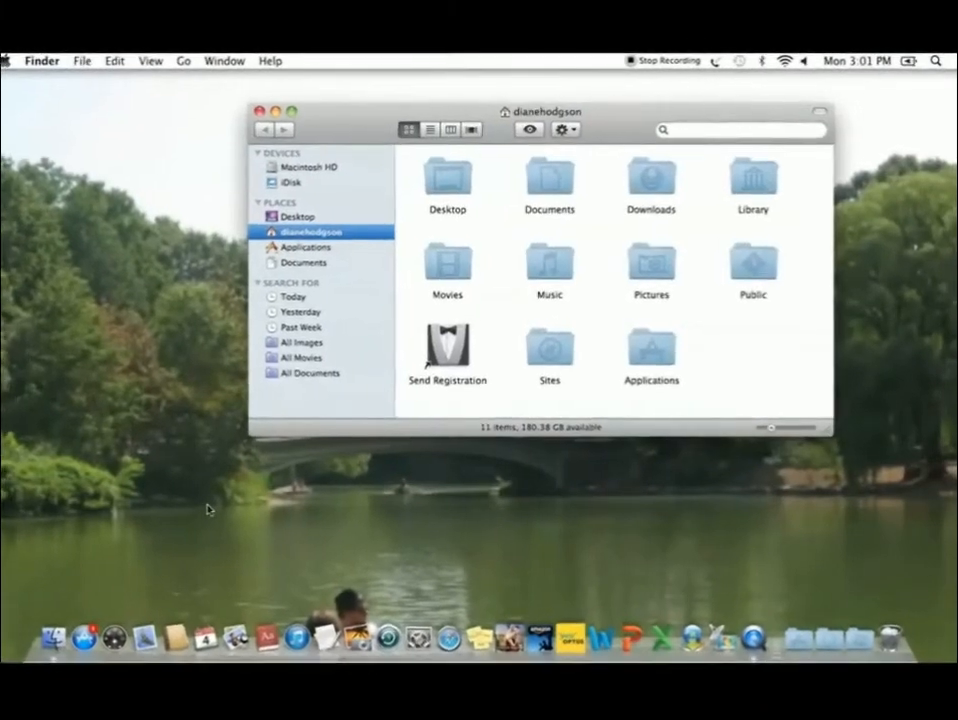
# Step: Launch Parallels Desktop from the Finder Applications folder, bringing up the Windows 7 VM
pyautogui.click(308, 248)
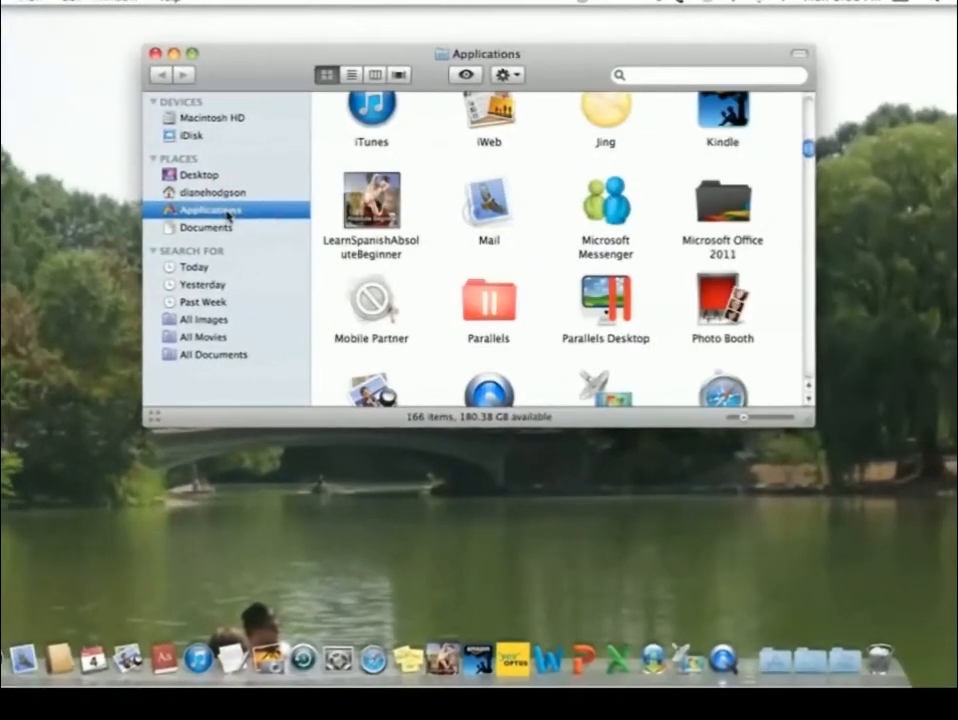
pyautogui.click(604, 300)
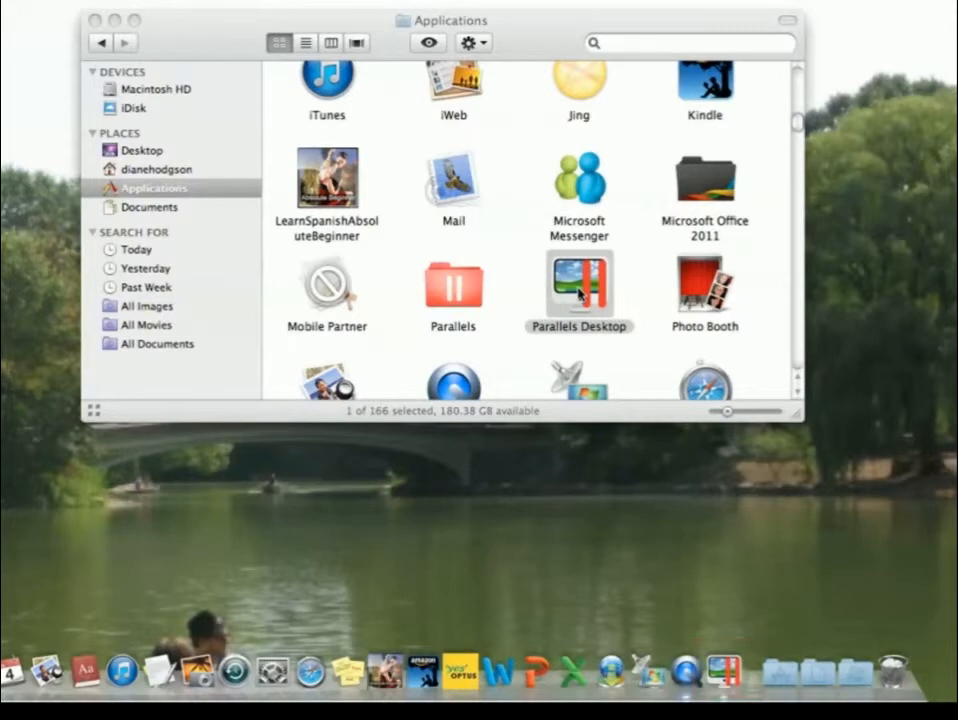
pyautogui.doubleClick(578, 290)
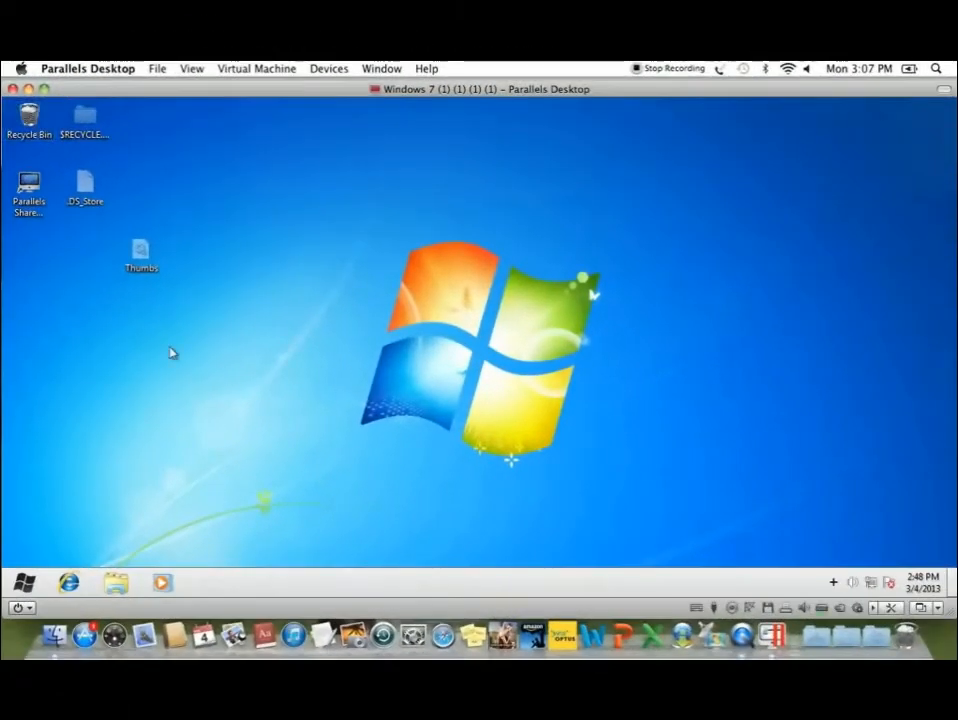
# Step: Reach Estate Master DF via Start > All Programs > Estate Master > DF5 in Windows 7
pyautogui.click(24, 582)
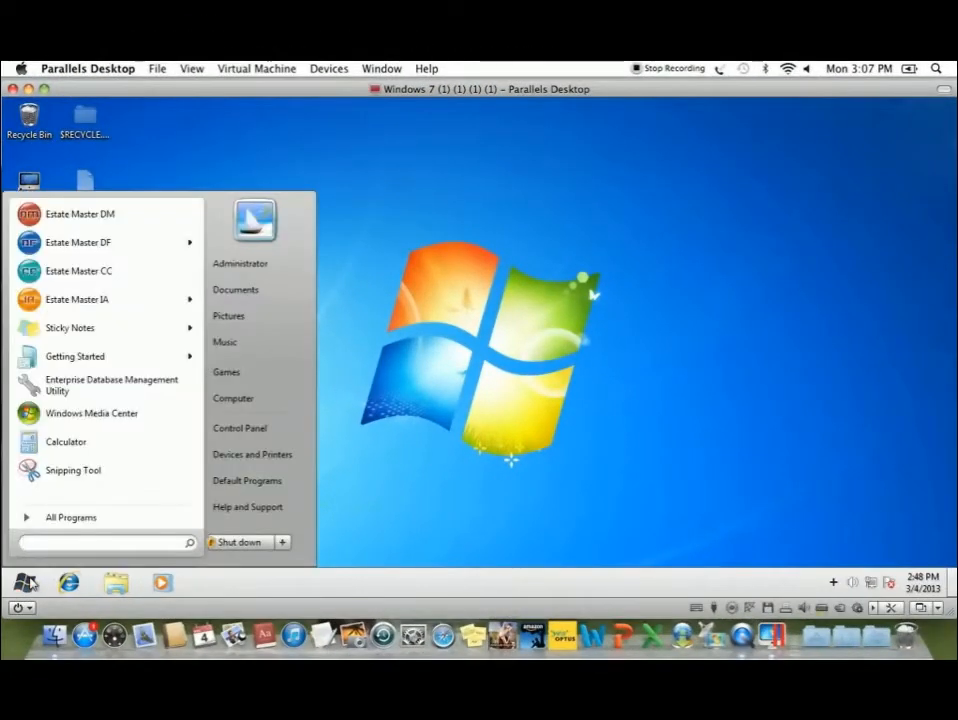
pyautogui.click(70, 516)
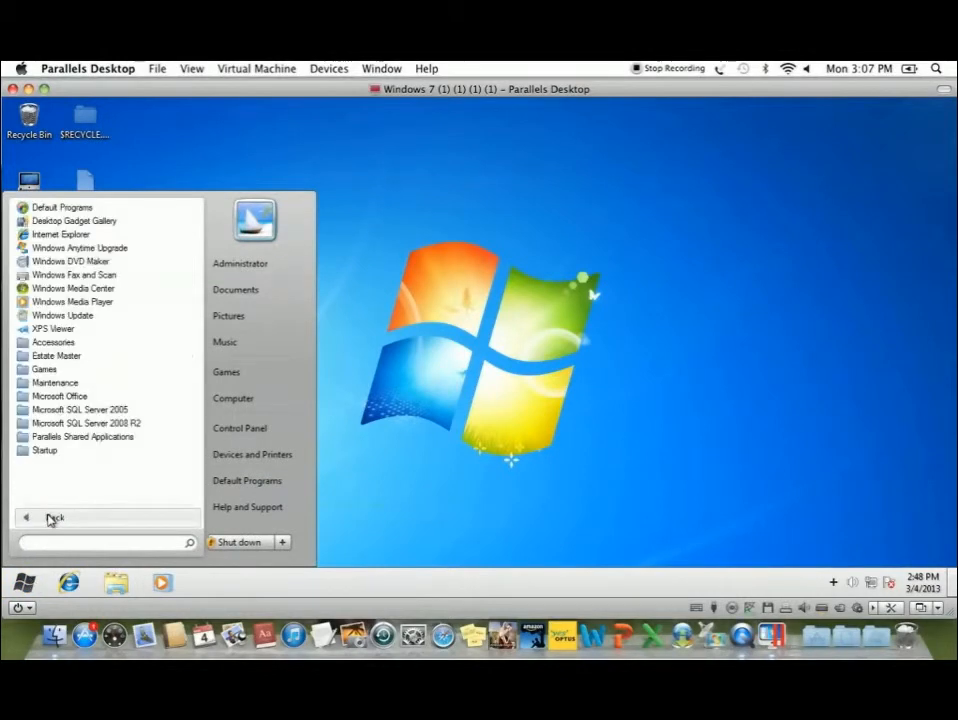
pyautogui.click(56, 356)
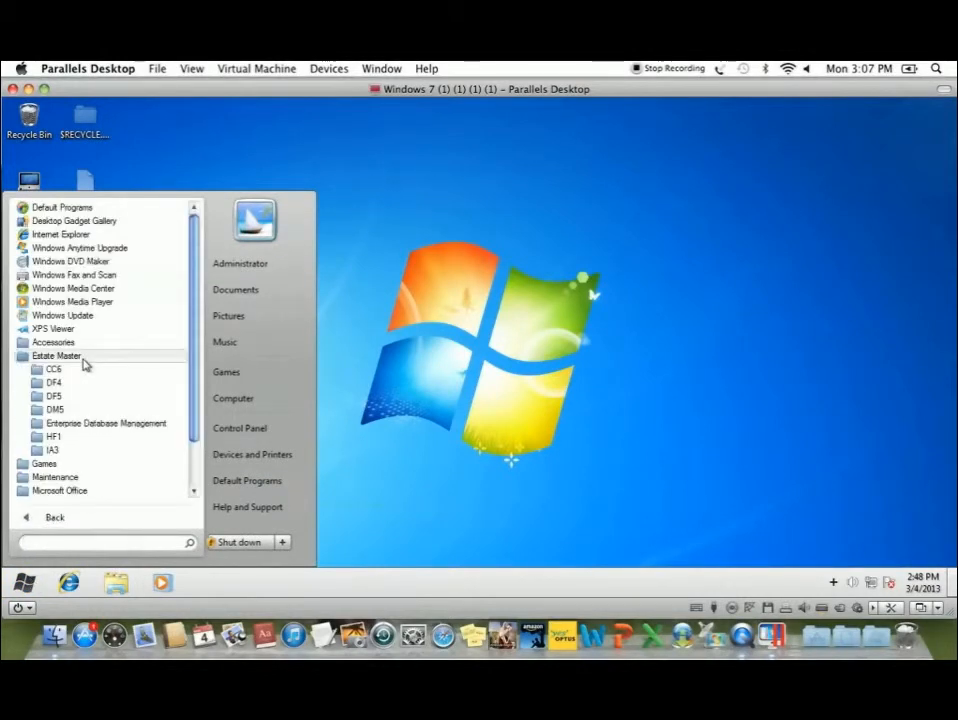
pyautogui.click(52, 396)
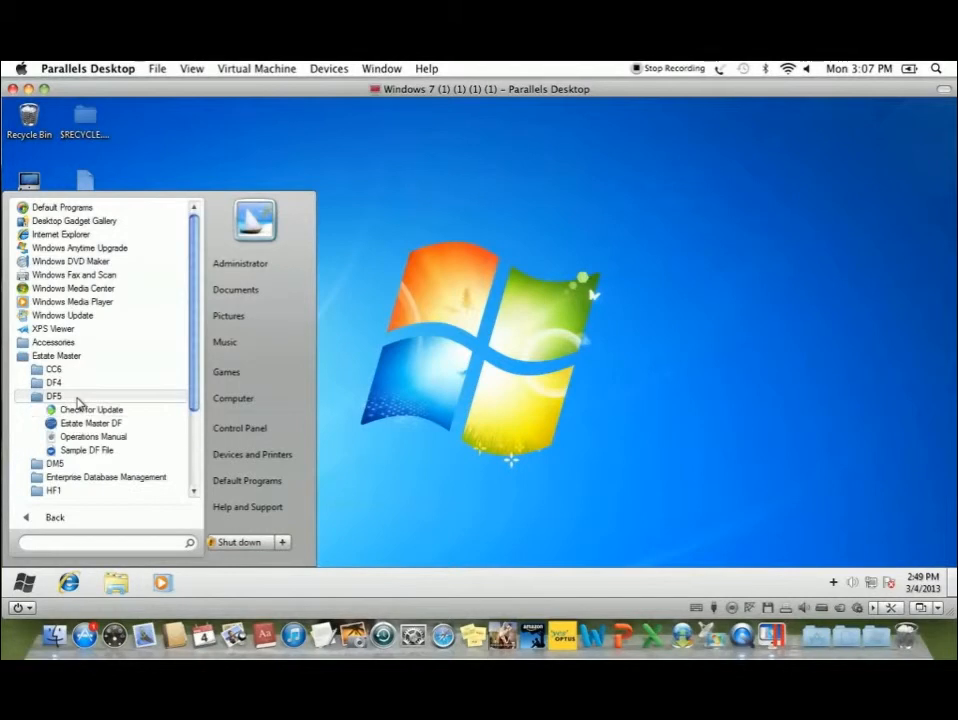
pyautogui.click(90, 424)
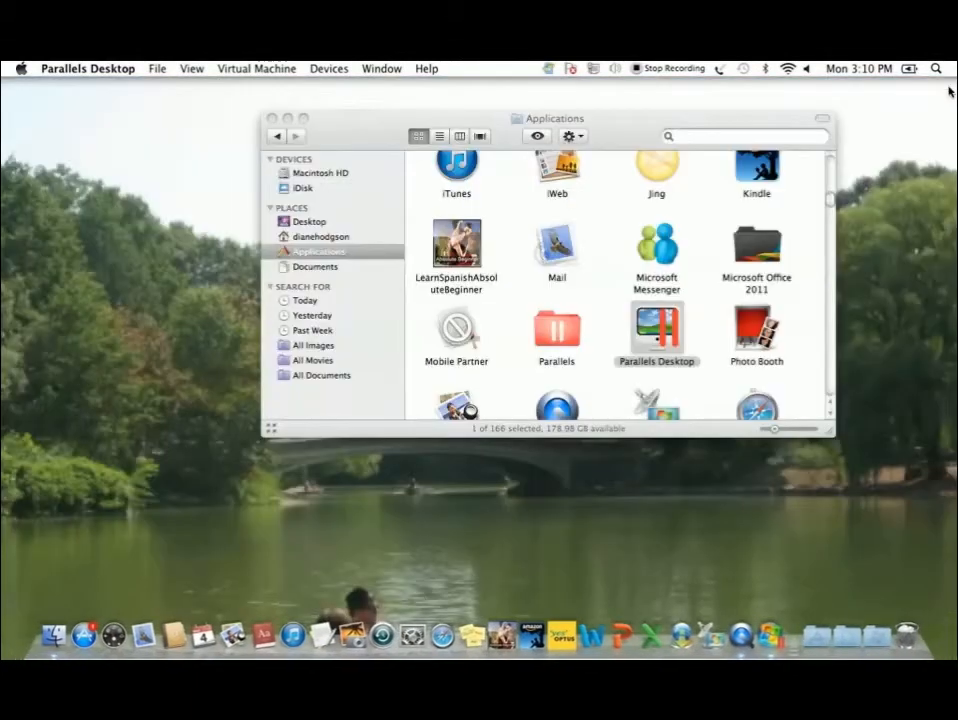
pyautogui.moveTo(772, 636)
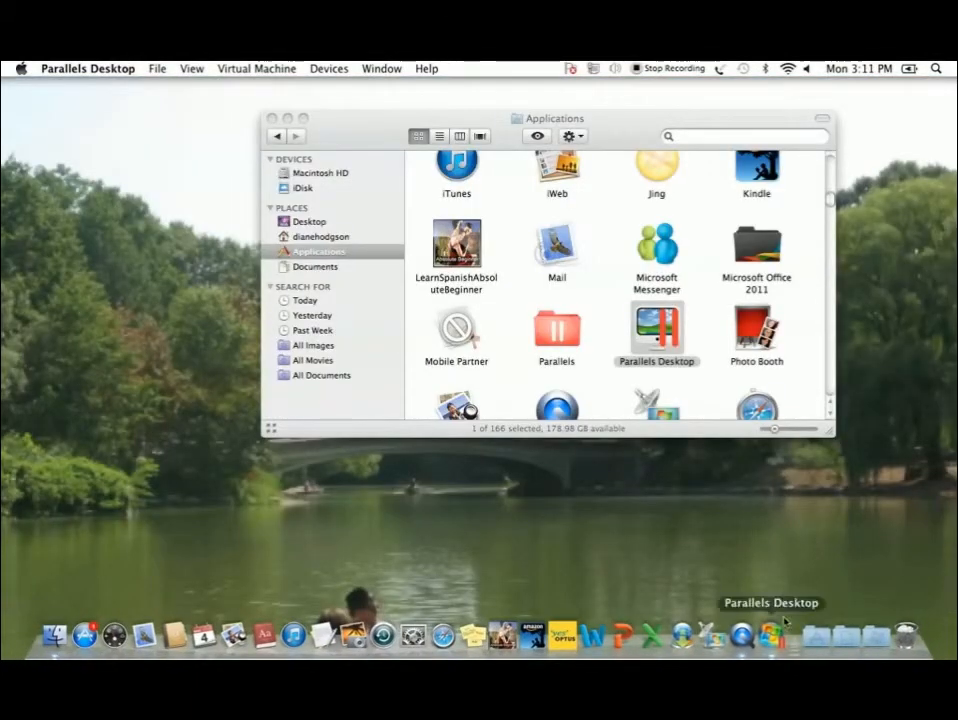
# Step: Show and dismiss the Windows Start menu in Coherence mode, then launch Estate Master DF from the Mac dock
pyautogui.click(772, 636)
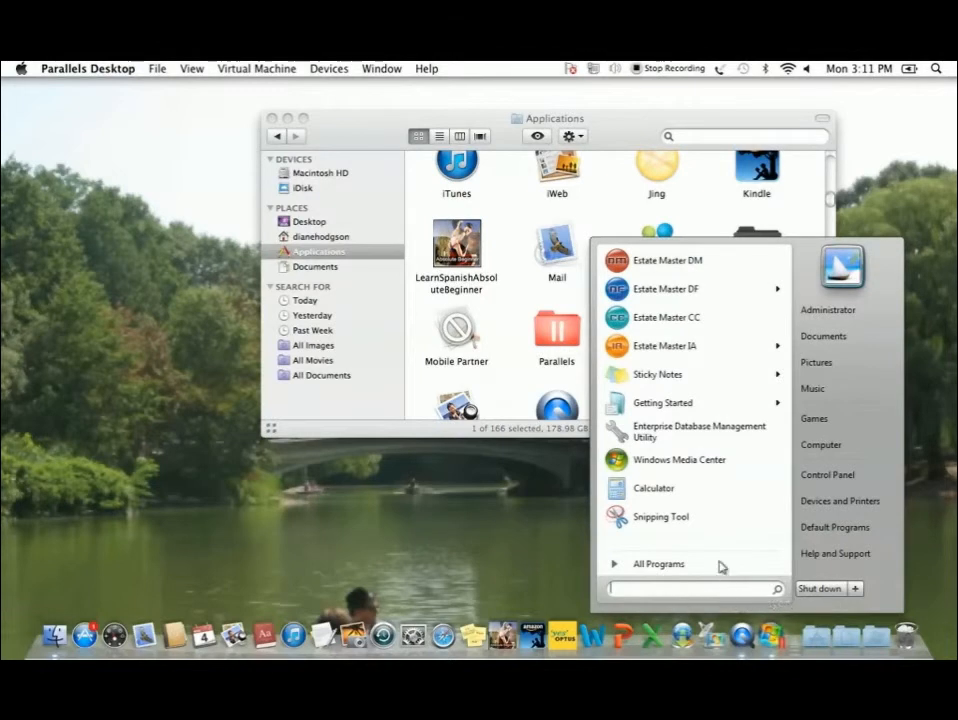
pyautogui.click(666, 288)
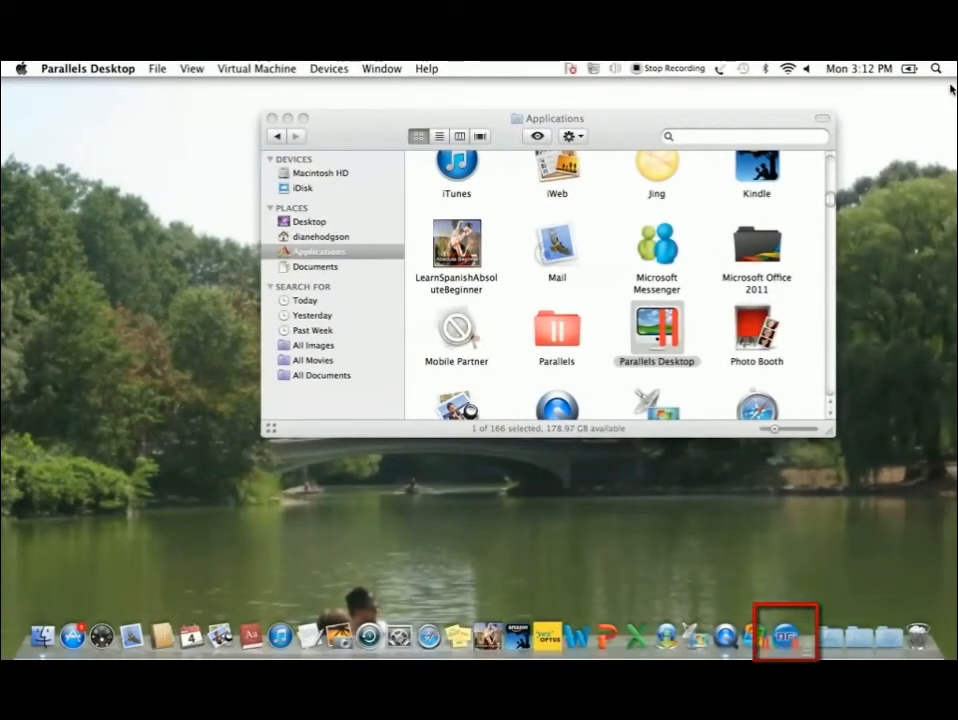
pyautogui.moveTo(856, 272)
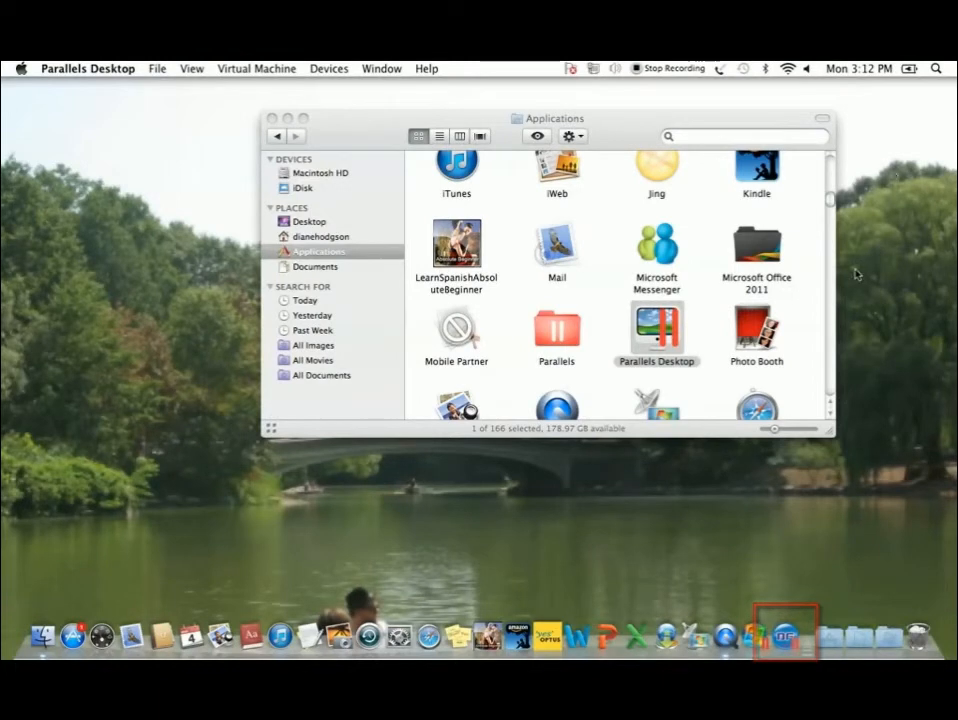
pyautogui.moveTo(784, 636)
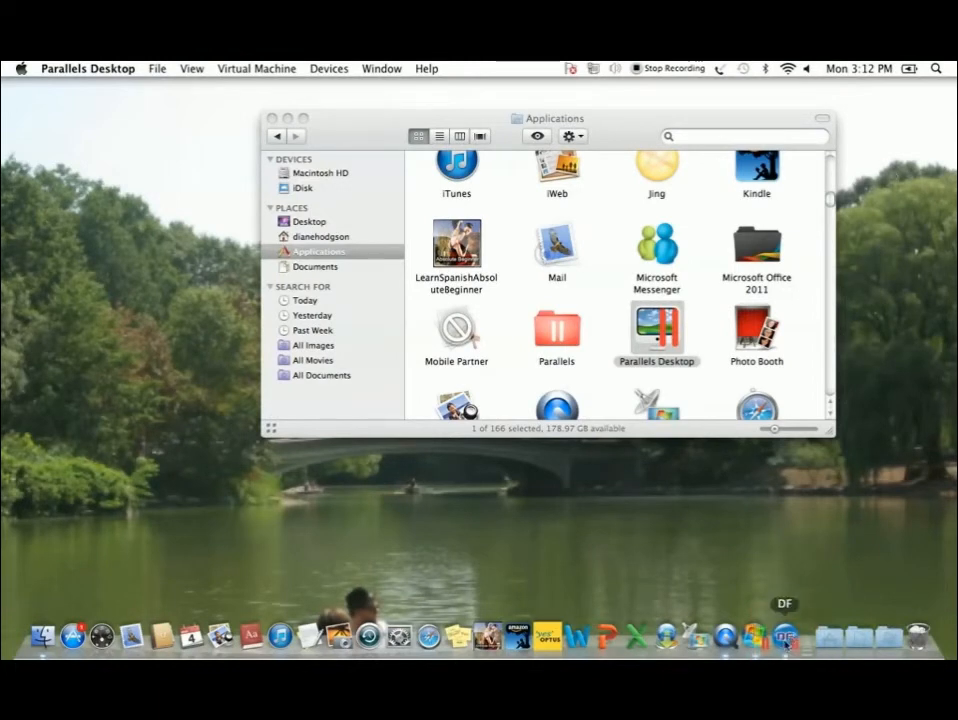
pyautogui.click(784, 636)
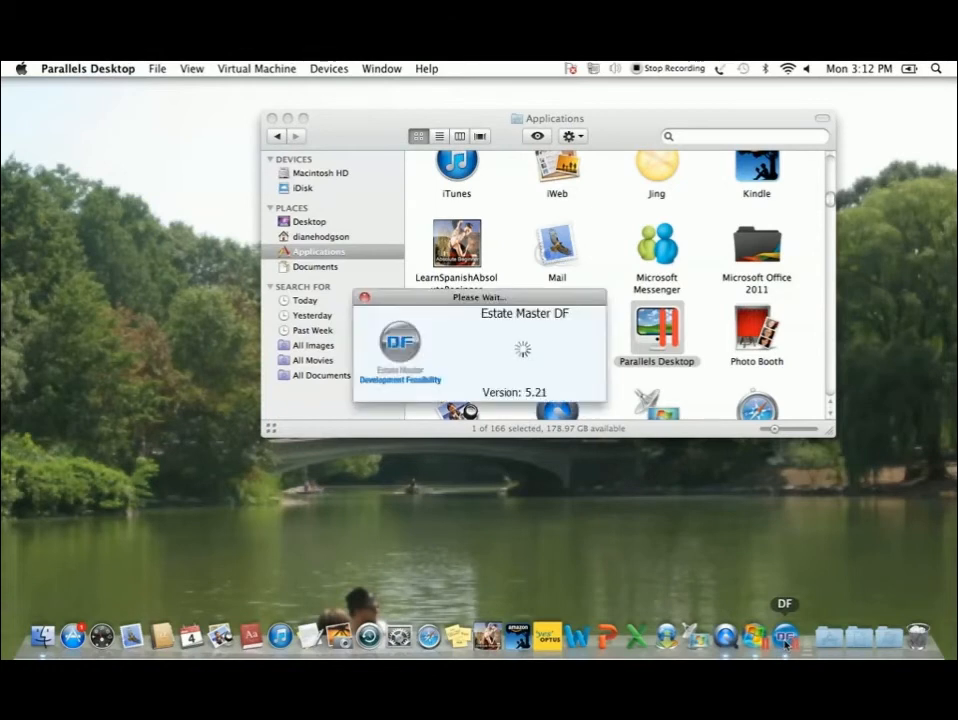